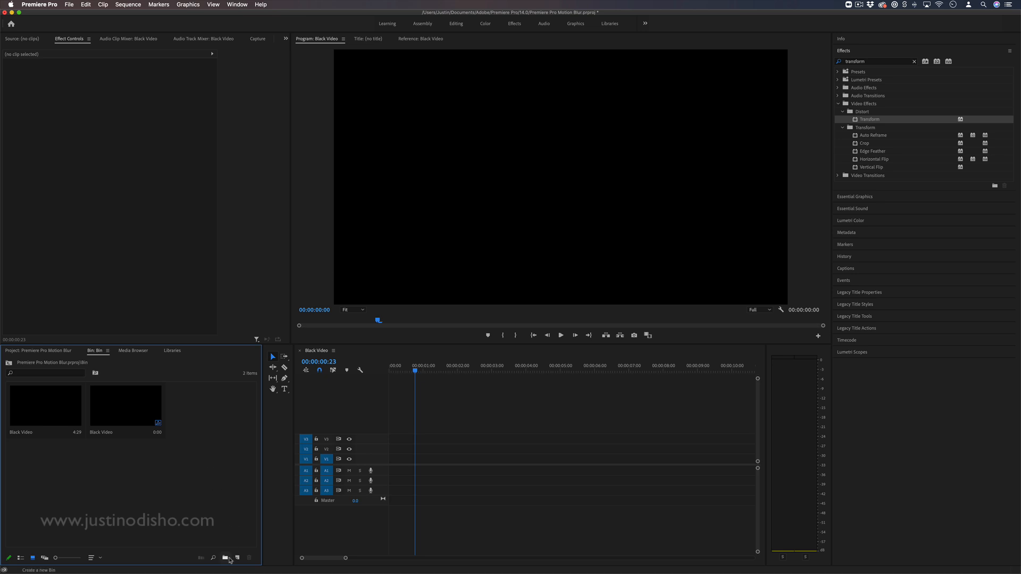
pyautogui.moveTo(235, 528)
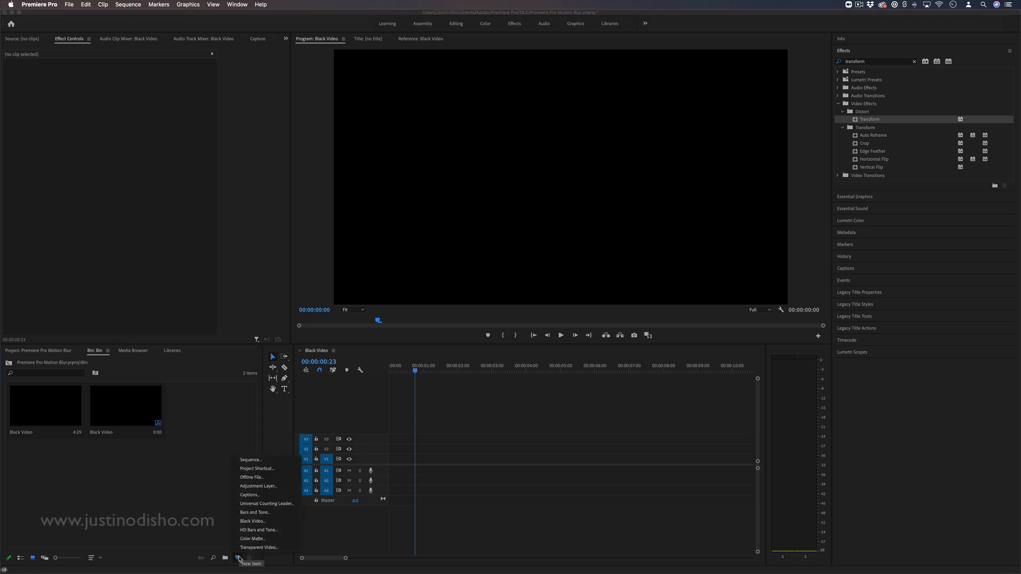
# Create a 1920×1080 Black Video item and confirm its settings.
pyautogui.click(252, 521)
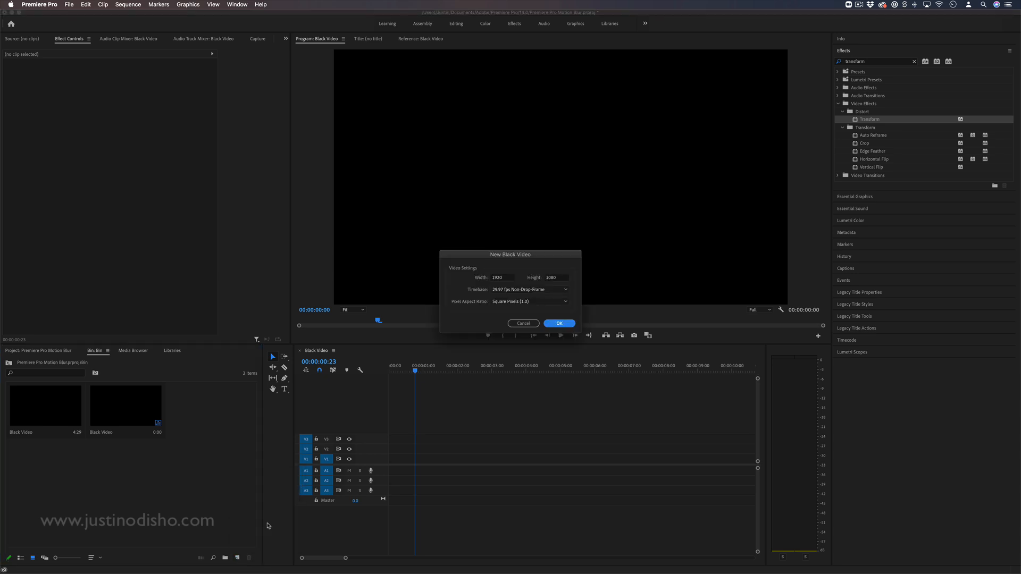
pyautogui.click(558, 324)
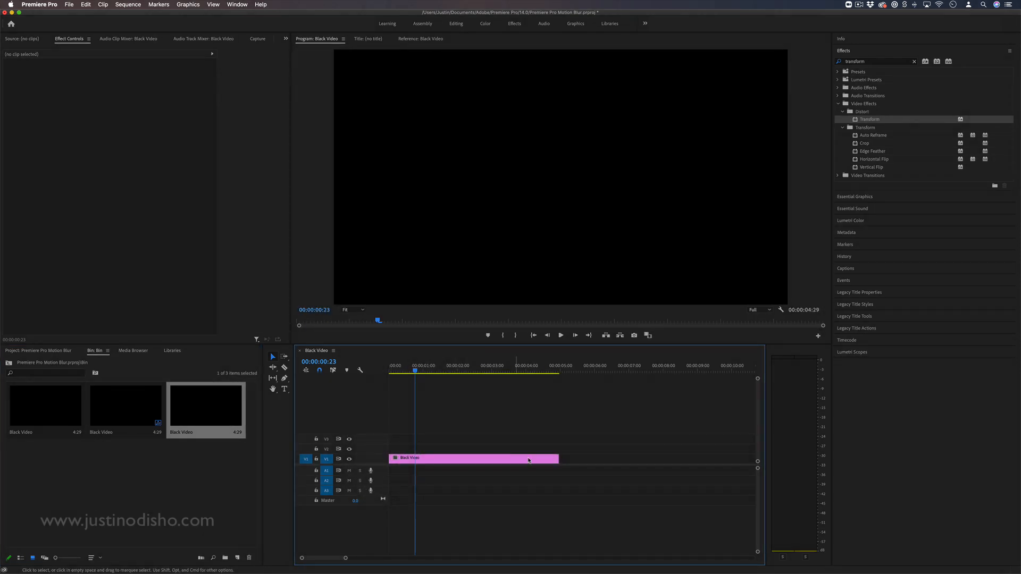
# Select the black video clip and apply the Generate > Circle effect to it.
pyautogui.click(472, 459)
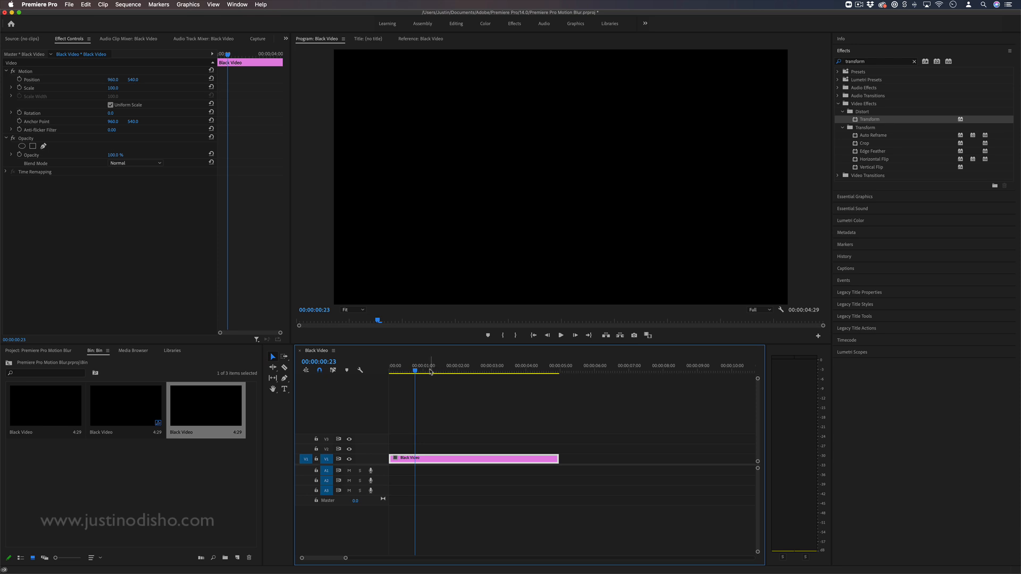
pyautogui.moveTo(517, 366)
pyautogui.write('circle')
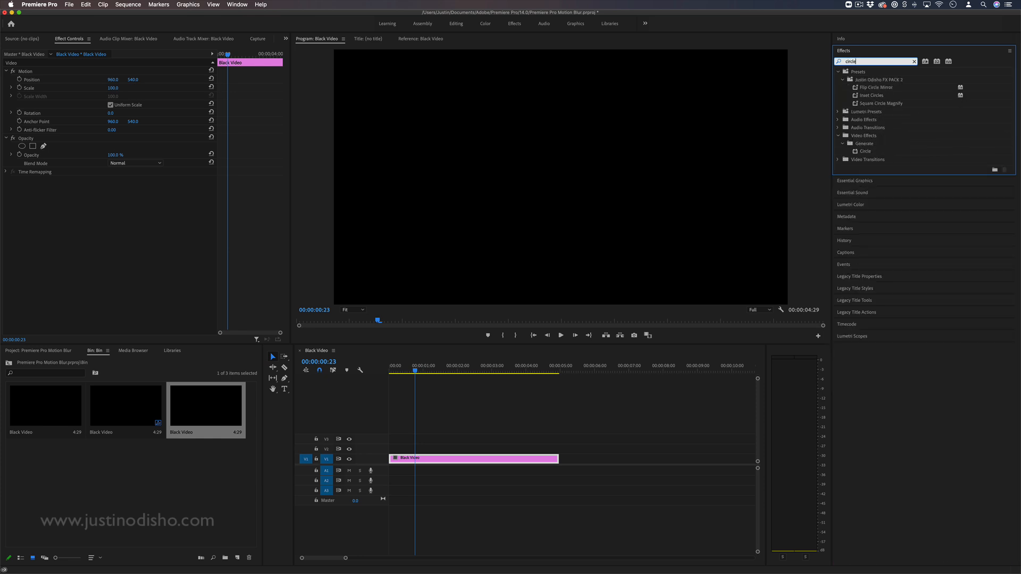
pyautogui.click(865, 151)
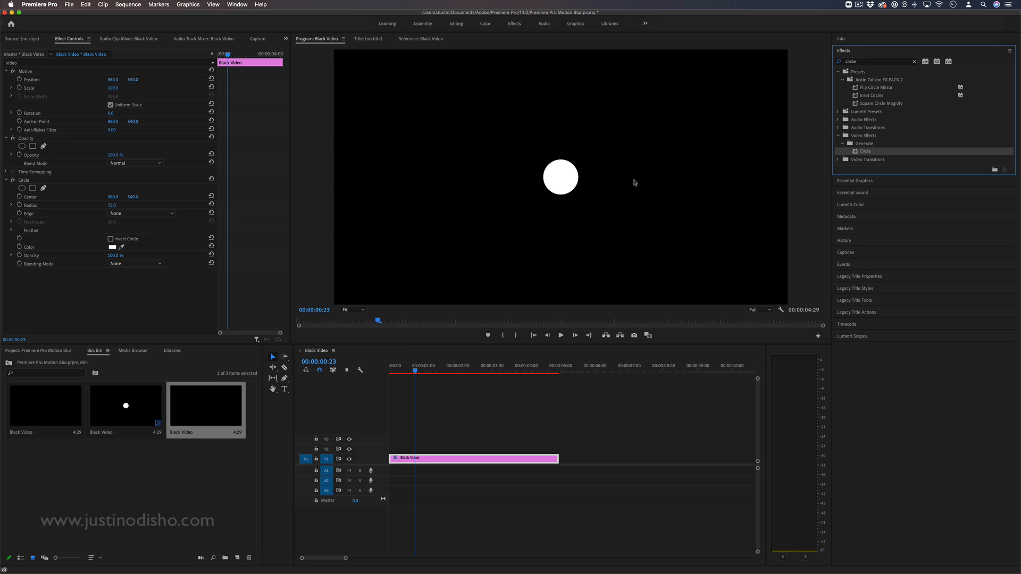
pyautogui.moveTo(627, 193)
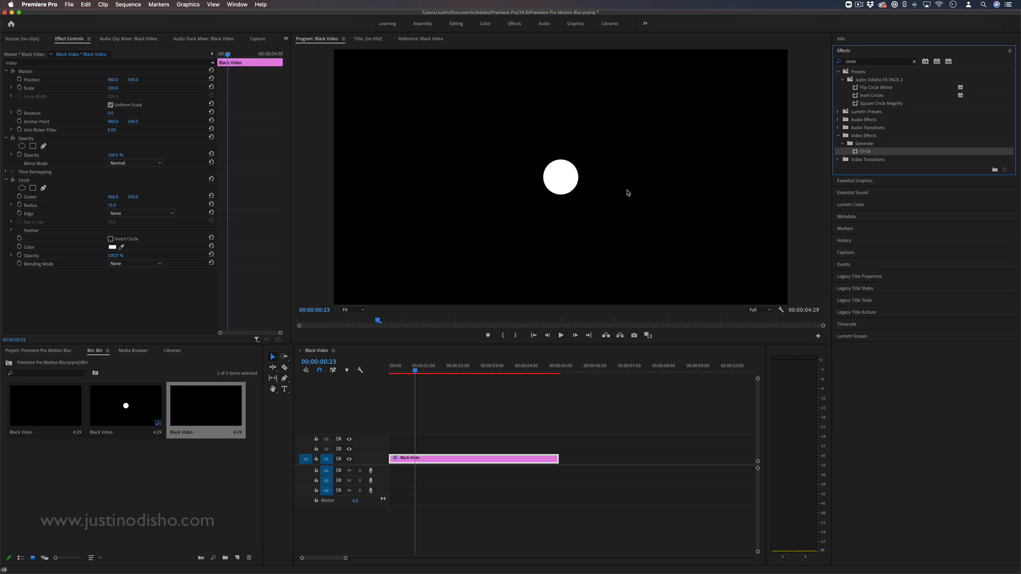
pyautogui.moveTo(387, 210)
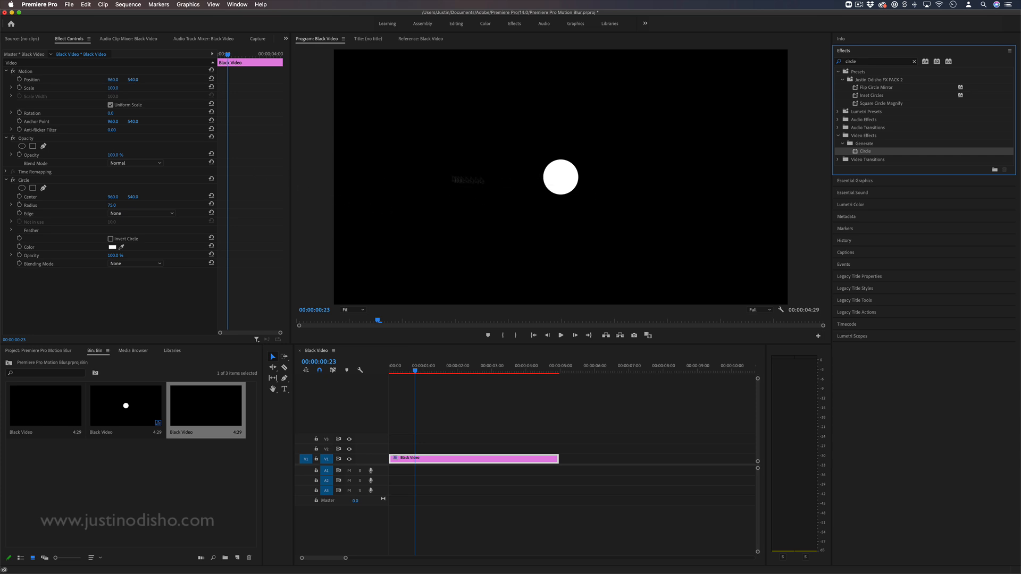
# Scrub Motion > Position to slide the circle right, then remove its position keyframes.
pyautogui.moveTo(112, 79); pyautogui.dragTo(101, 78)
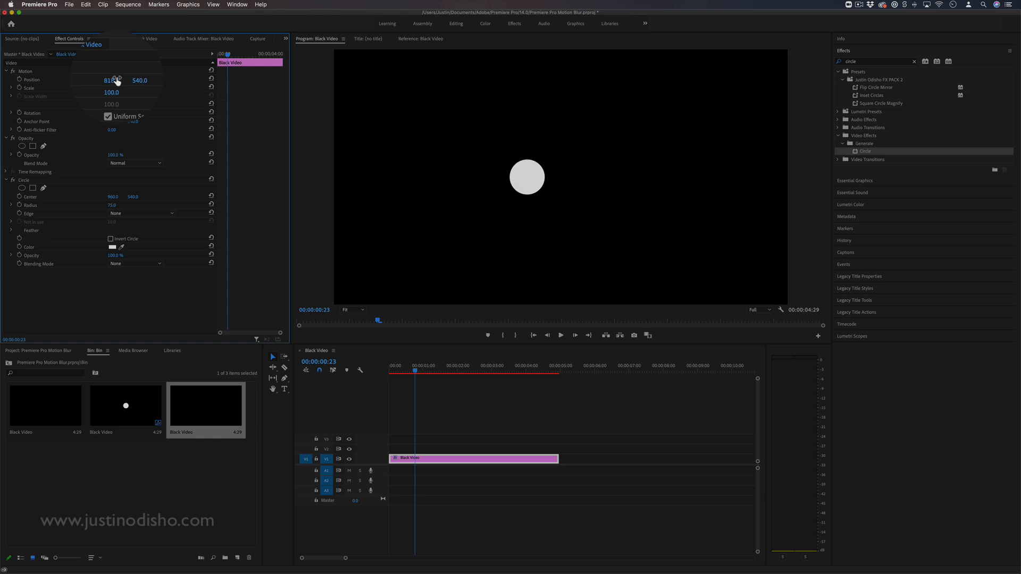
pyautogui.click(34, 70)
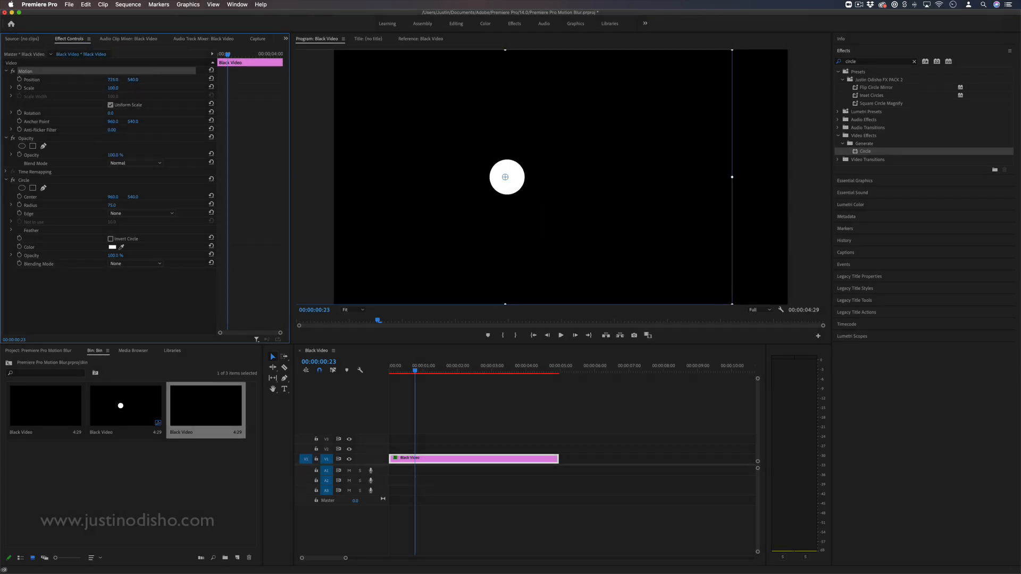
pyautogui.moveTo(506, 176); pyautogui.dragTo(489, 177)
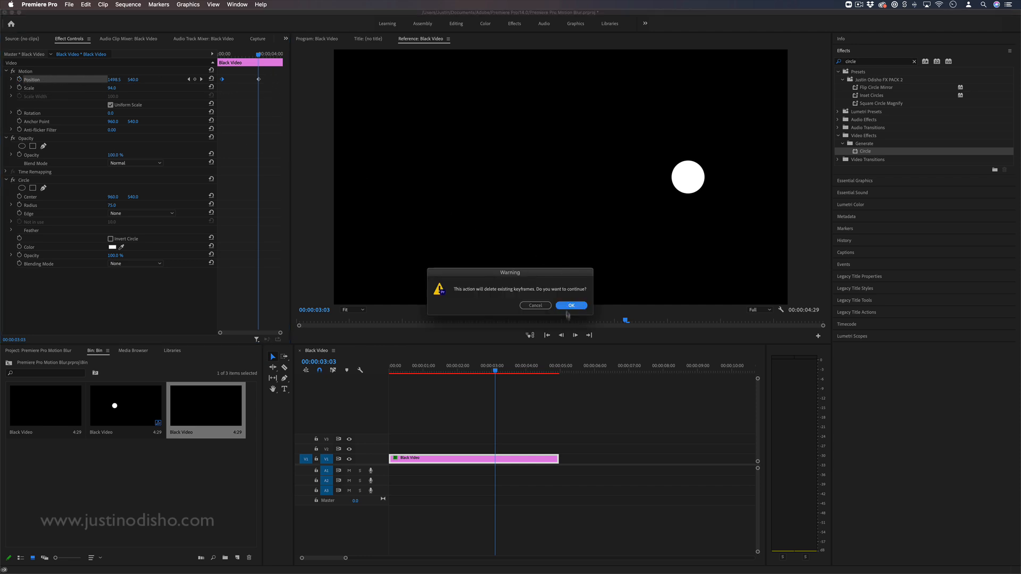
pyautogui.click(570, 305)
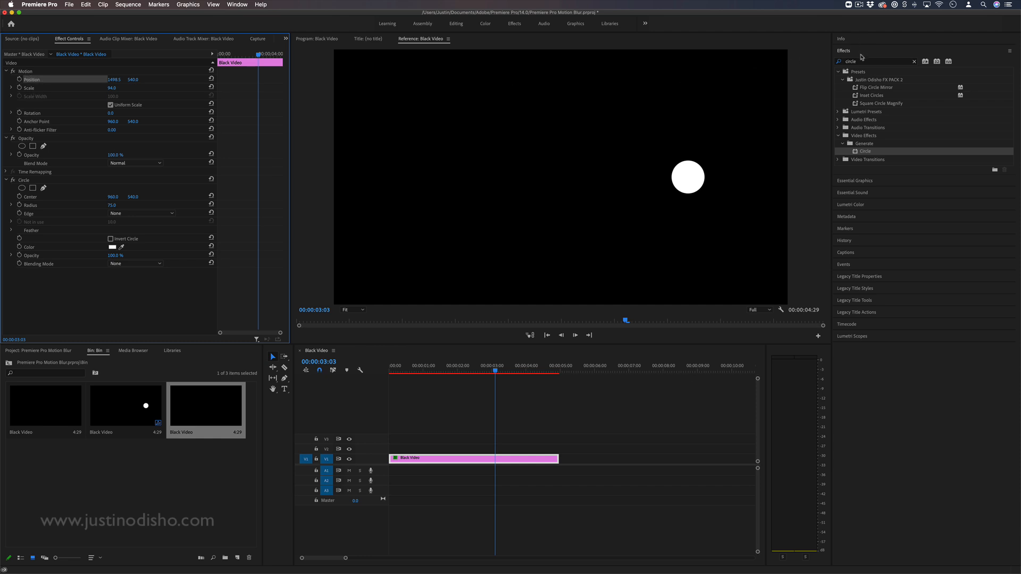
# Find the Transform effect via 'transf' and expand its settings on the clip.
pyautogui.write('transform')
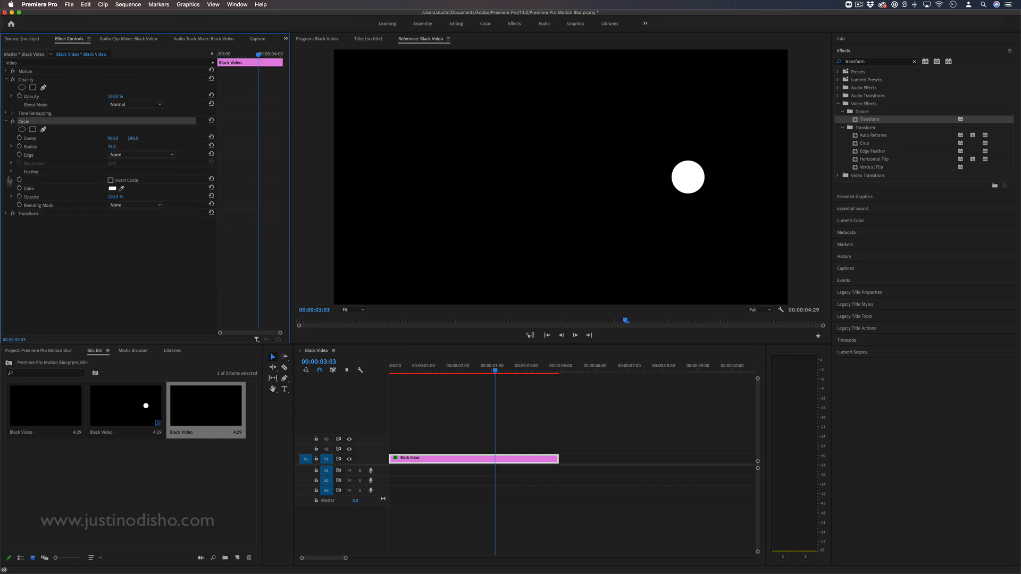
pyautogui.click(6, 214)
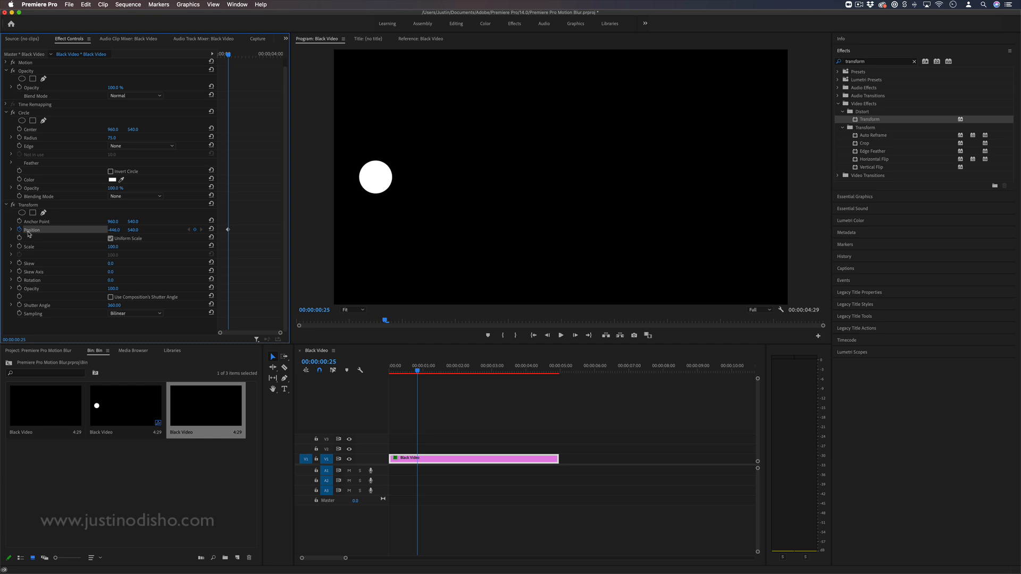
pyautogui.click(498, 365)
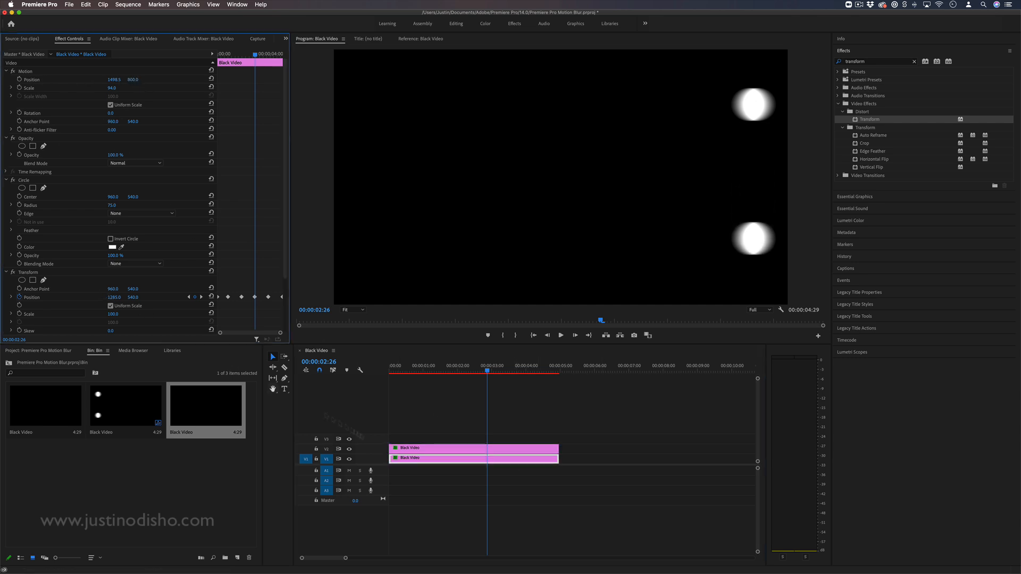
# Scroll through the stacked clips' effect settings to adjust Shutter Angle on one circle.
pyautogui.scroll(-3)
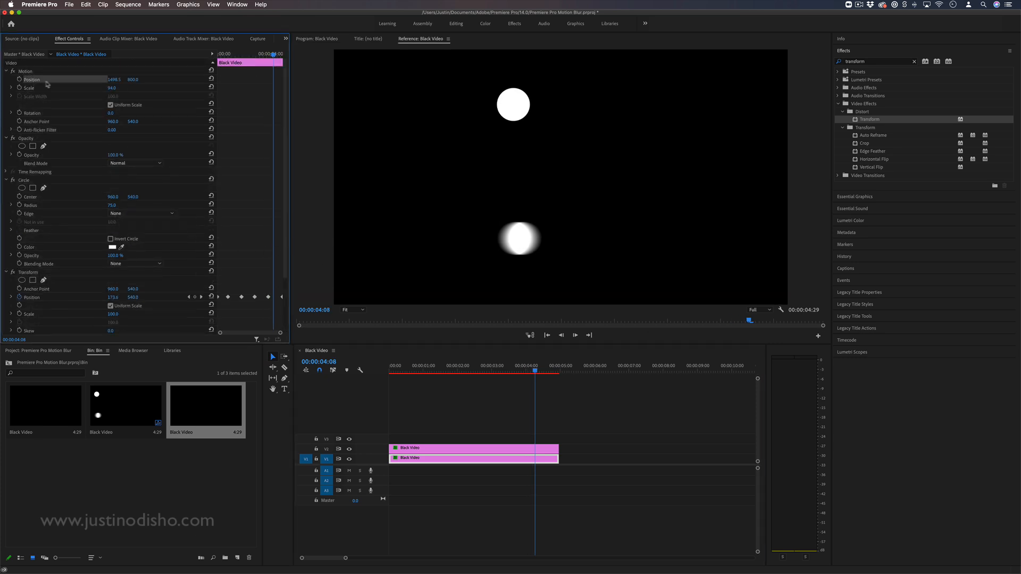
pyautogui.scroll(-3)
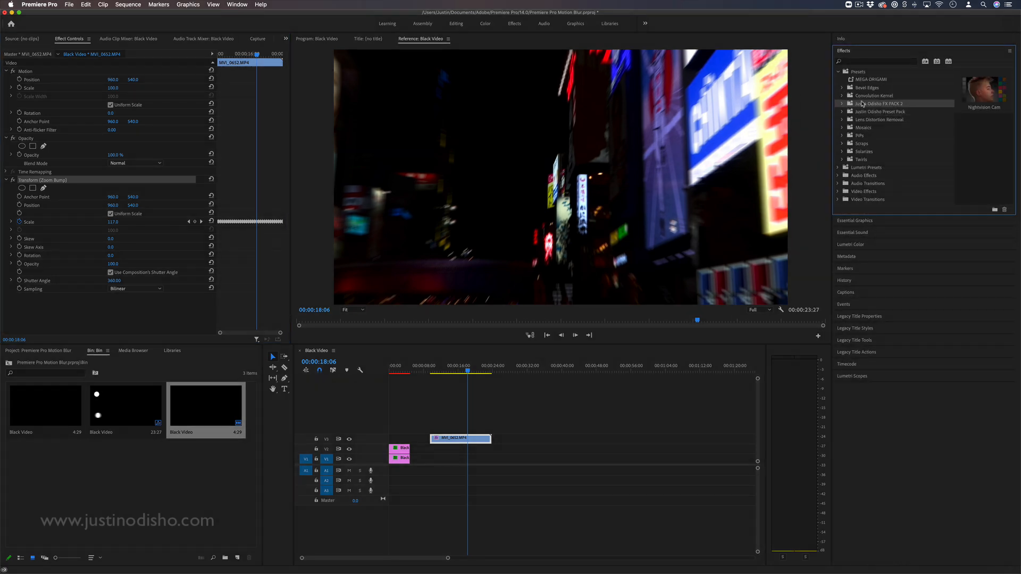
# Return the playhead to the start of the sequence to review both circles.
pyautogui.click(396, 365)
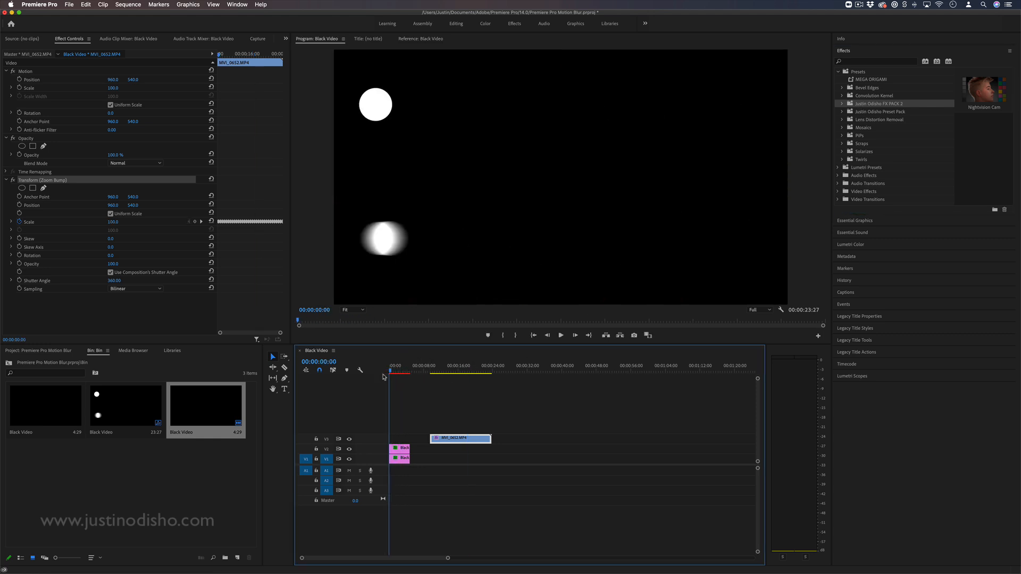